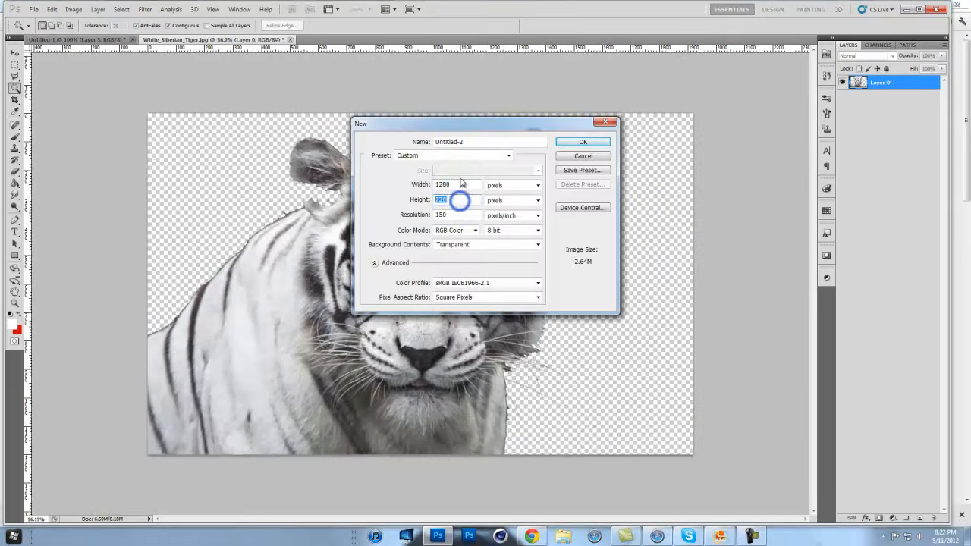
Create a custom-size canvas filled dark navy and drag the cut-out white tiger layer onto it.
{"action": "left_click", "coordinate": [583, 141]}
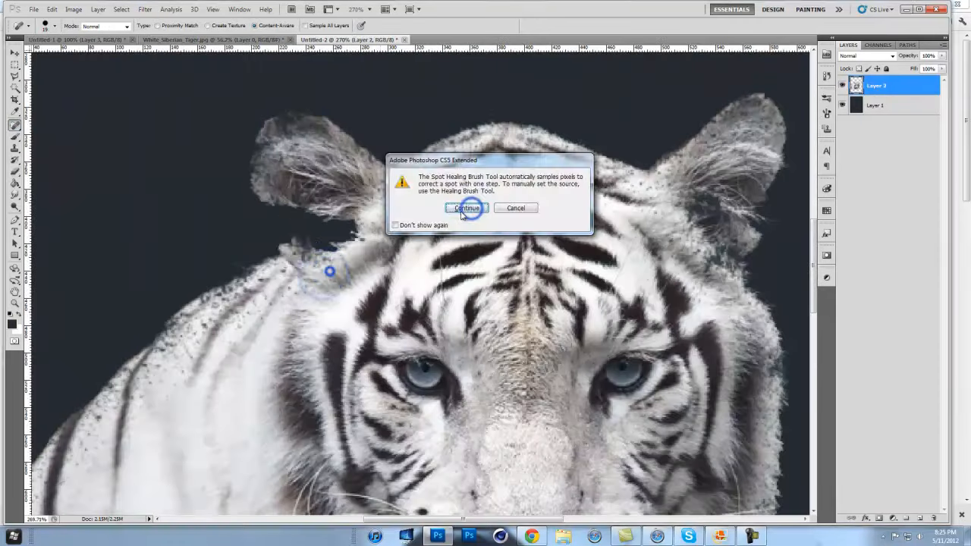
Paint particle brushes on Screen layers, adjust Vibrance, and group two Gradient Map adjustment layers.
{"action": "left_click", "coordinate": [466, 208]}
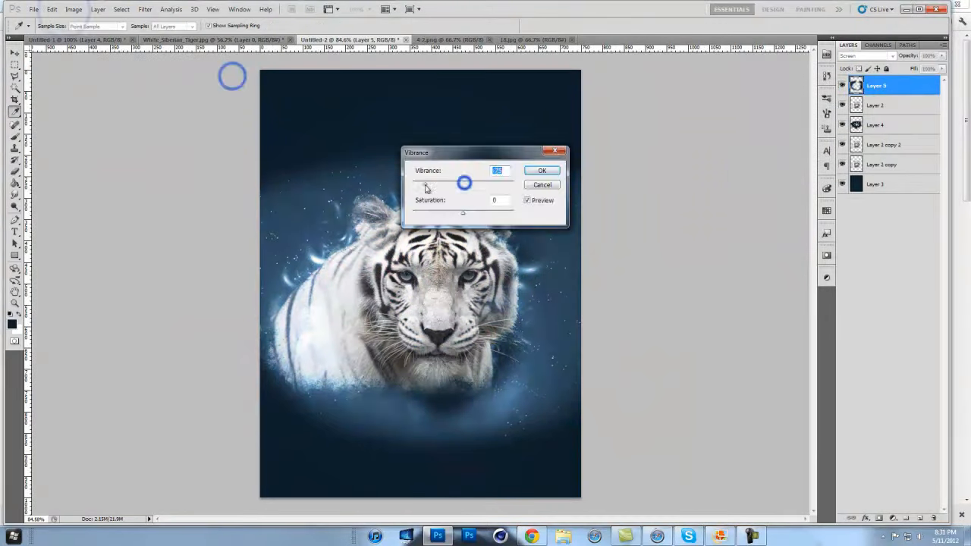
{"action": "left_click", "coordinate": [541, 170]}
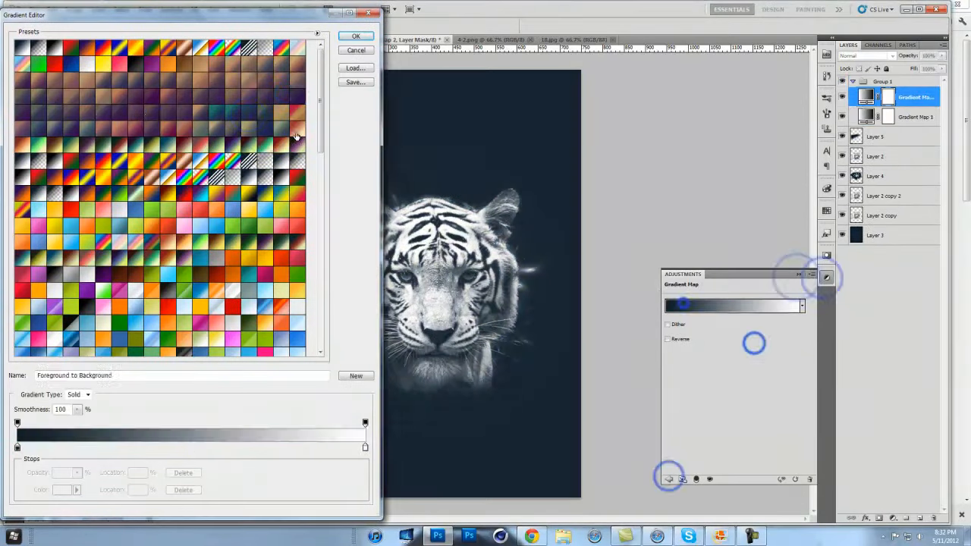
Paint texture and lightning around the tiger, add a Photo Filter, and colorize glow at hue 220.
{"action": "left_click", "coordinate": [355, 35]}
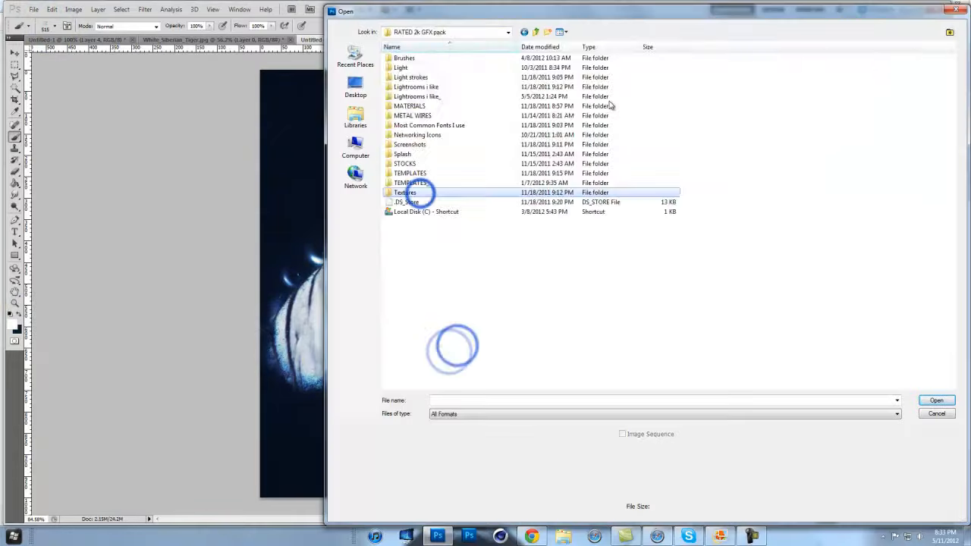
{"action": "left_click", "coordinate": [937, 413]}
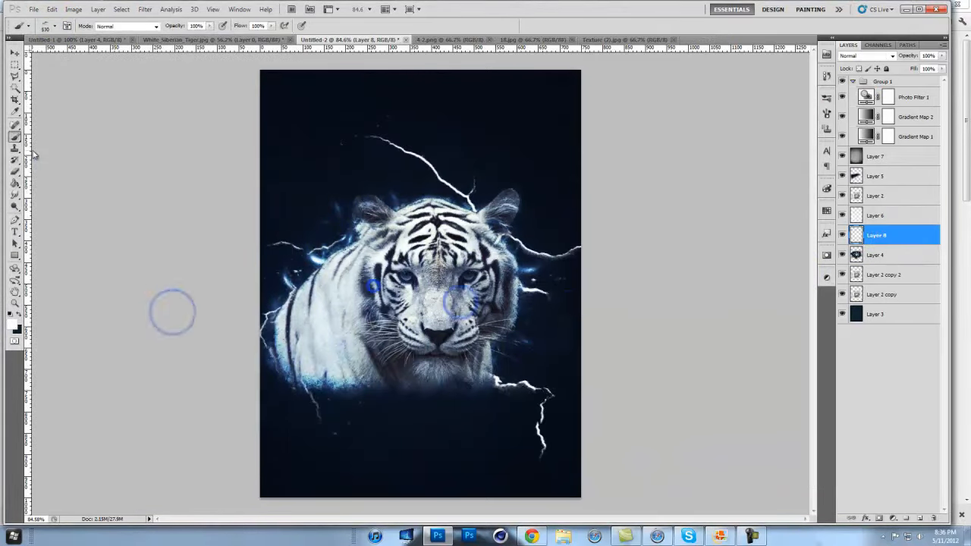
{"action": "left_click", "coordinate": [601, 107]}
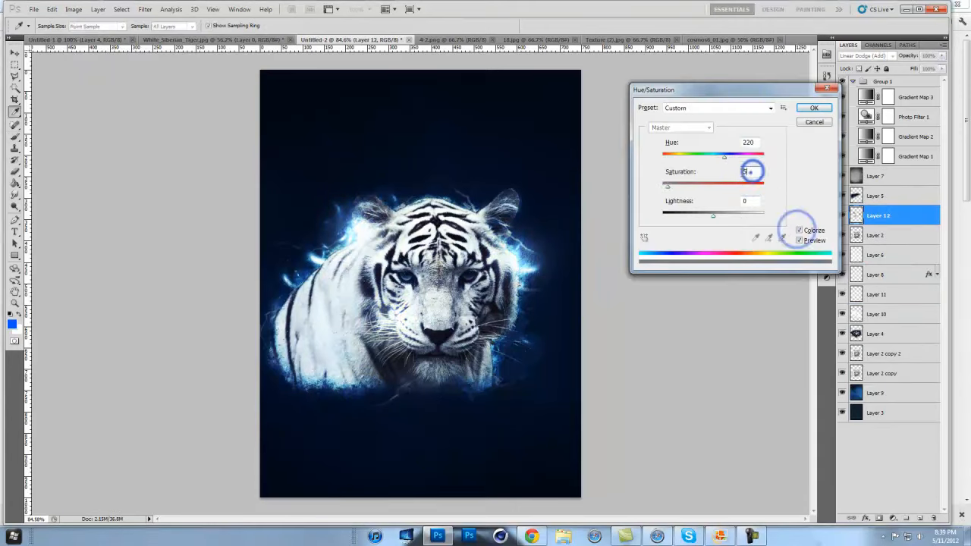
Overlay cosmos images around the tiger, then add Curves, Color Balance, Hue/Saturation and Gradient Map layers.
{"action": "left_click", "coordinate": [813, 107]}
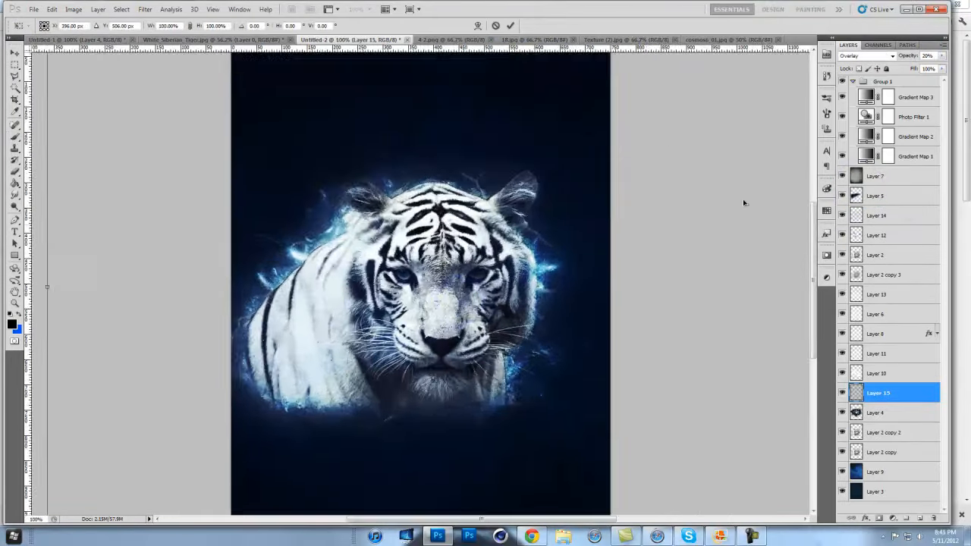
{"action": "left_click", "coordinate": [34, 9]}
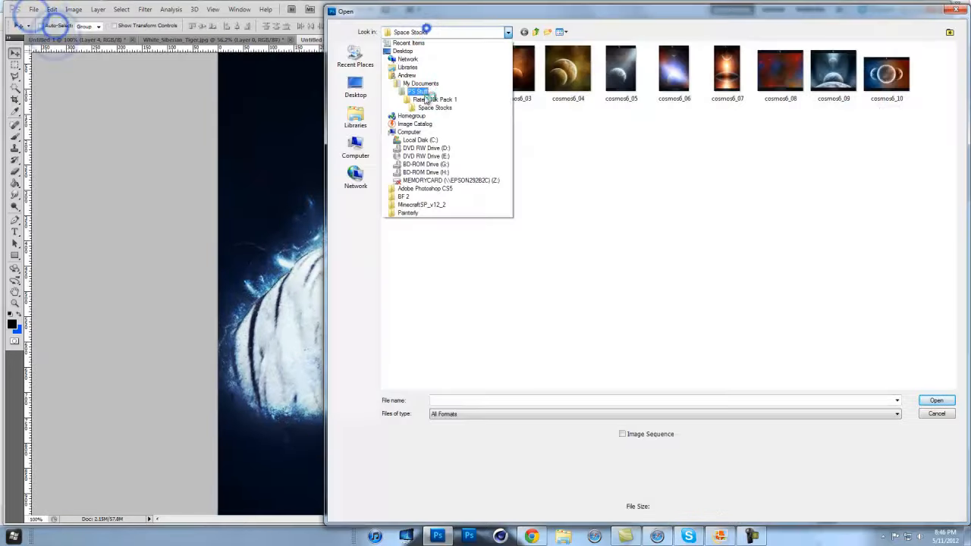
{"action": "left_click", "coordinate": [937, 414]}
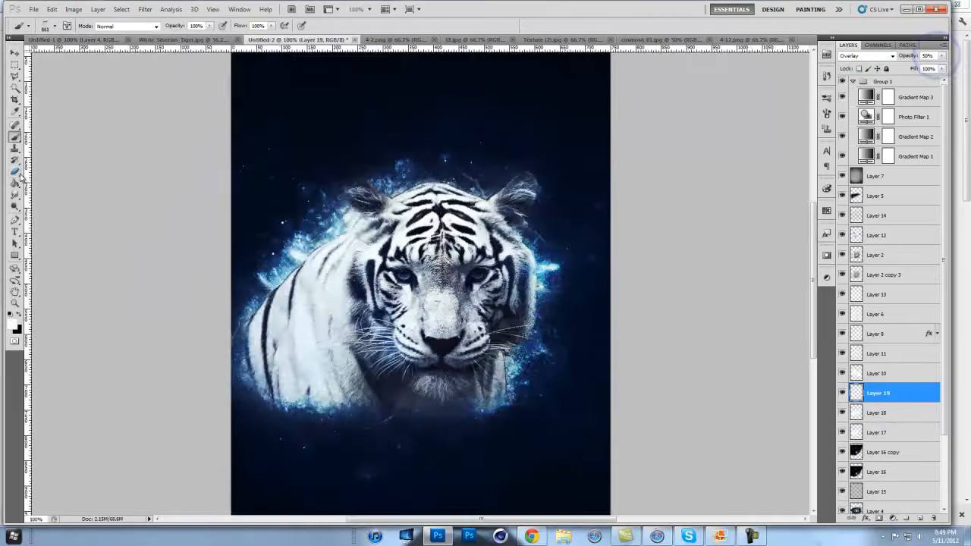
{"action": "left_click", "coordinate": [916, 97]}
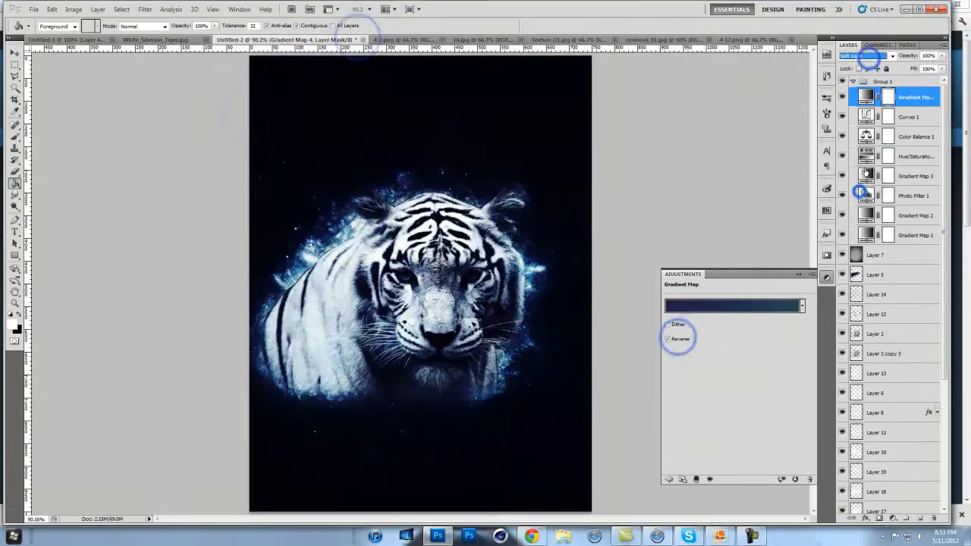
Type 'DESIGNED BY' below the tiger and apply a Gradient Overlay style to a new layer.
{"action": "left_click", "coordinate": [915, 157]}
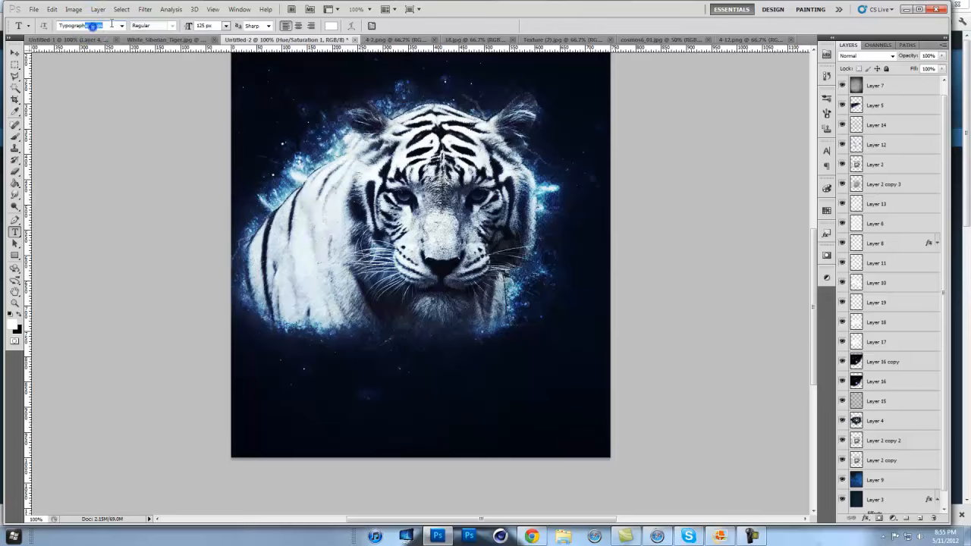
{"action": "type", "text": "DESIGNED BY"}
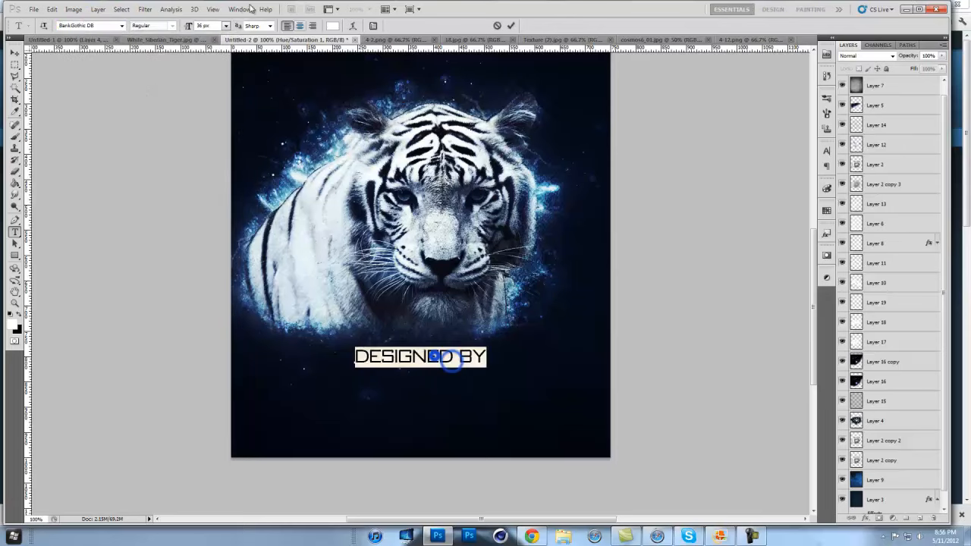
{"action": "left_click", "coordinate": [34, 9]}
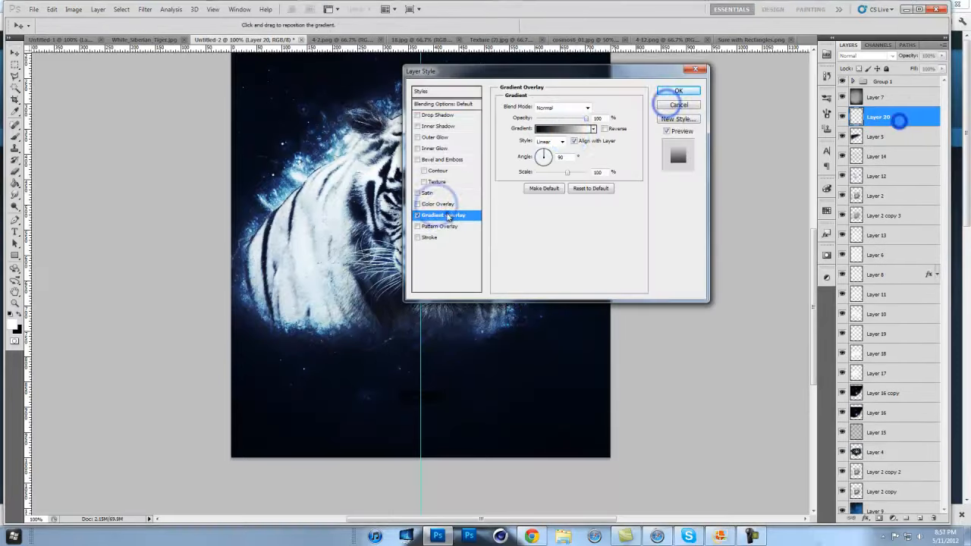
Add the top contest-entry title, bottom logo, a Color Balance adjustment and a Linear Dodge glow layer.
{"action": "left_click", "coordinate": [678, 90]}
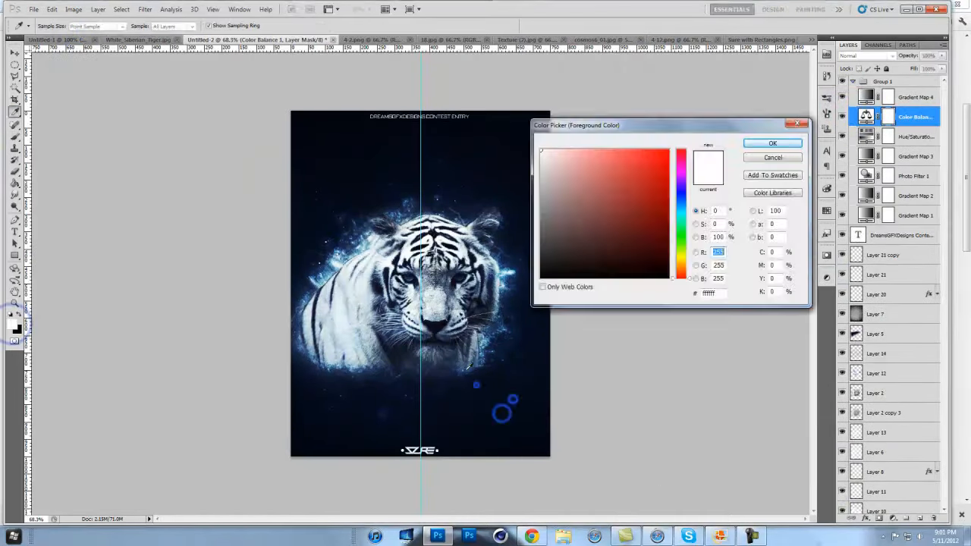
{"action": "left_click", "coordinate": [773, 143]}
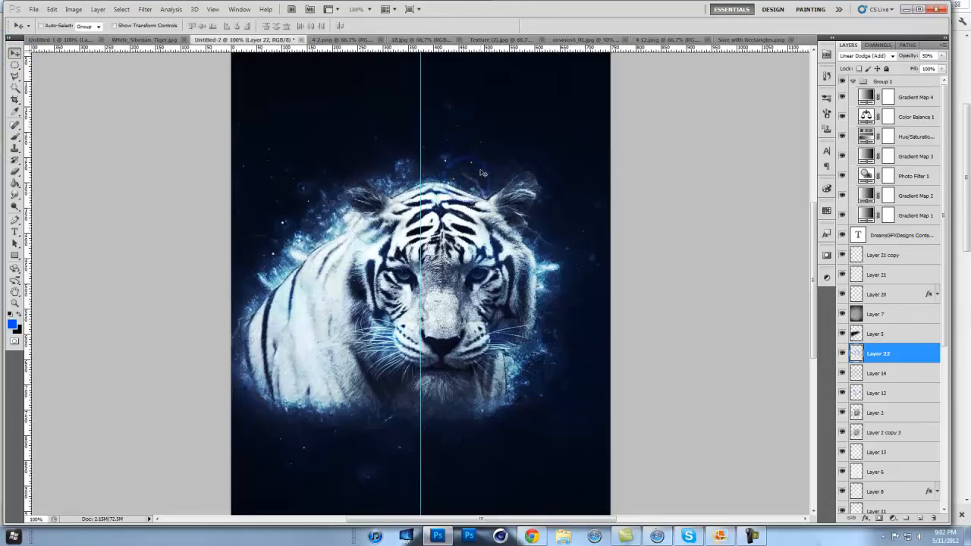